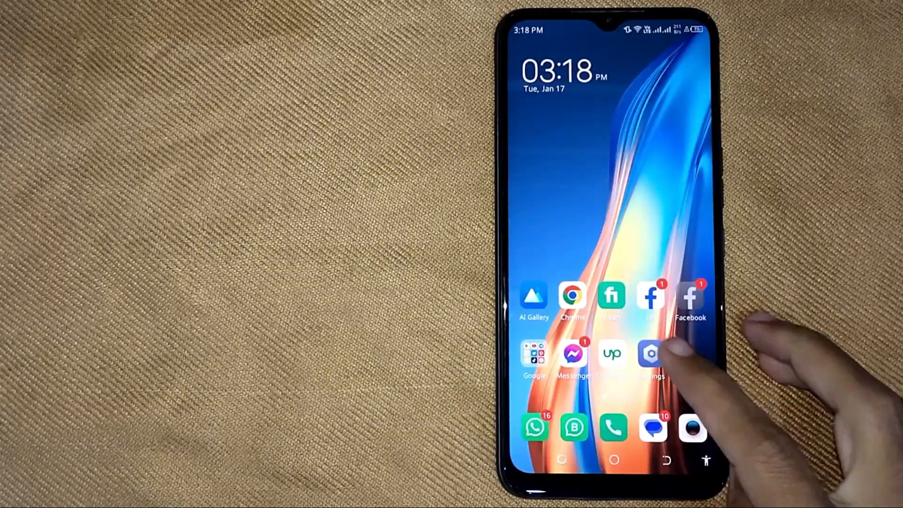
Launch the Settings app from the home screen icon.
left_click(650, 354)
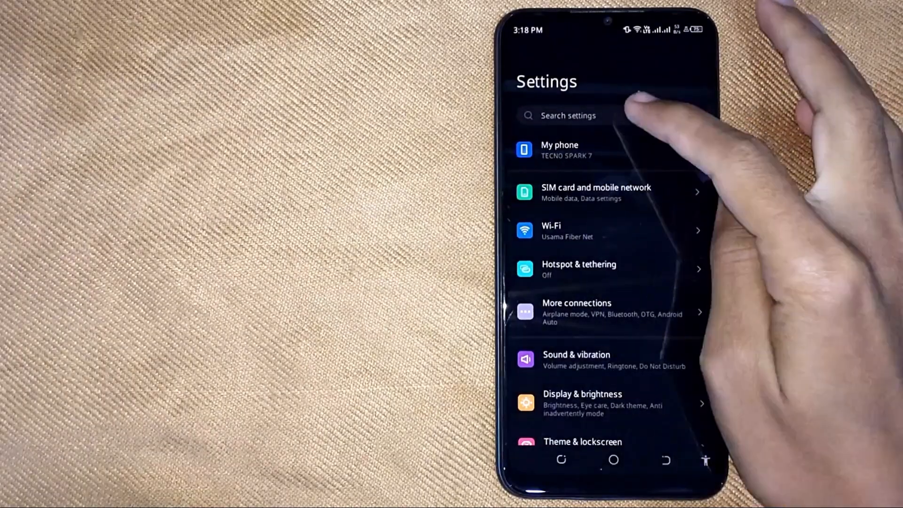
Search settings for 'hotsp' and go to the Wi-Fi hotspot page from the results.
left_click(576, 115)
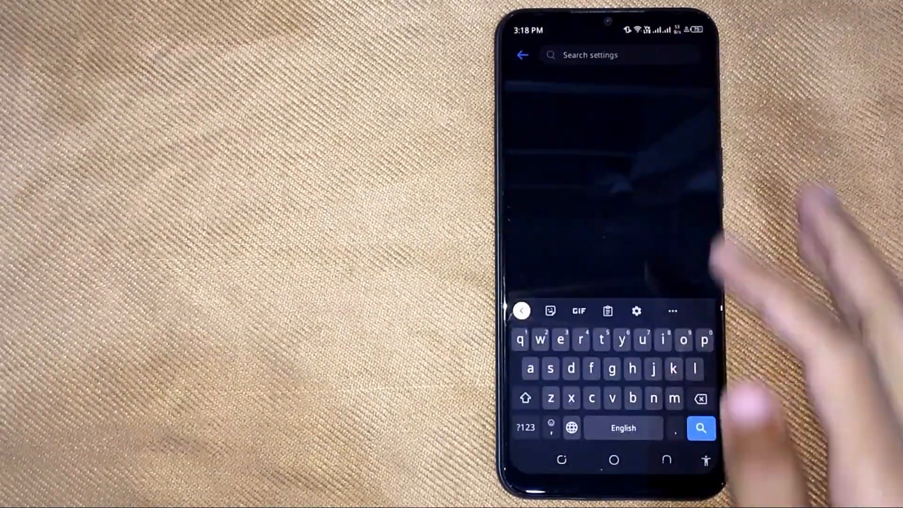
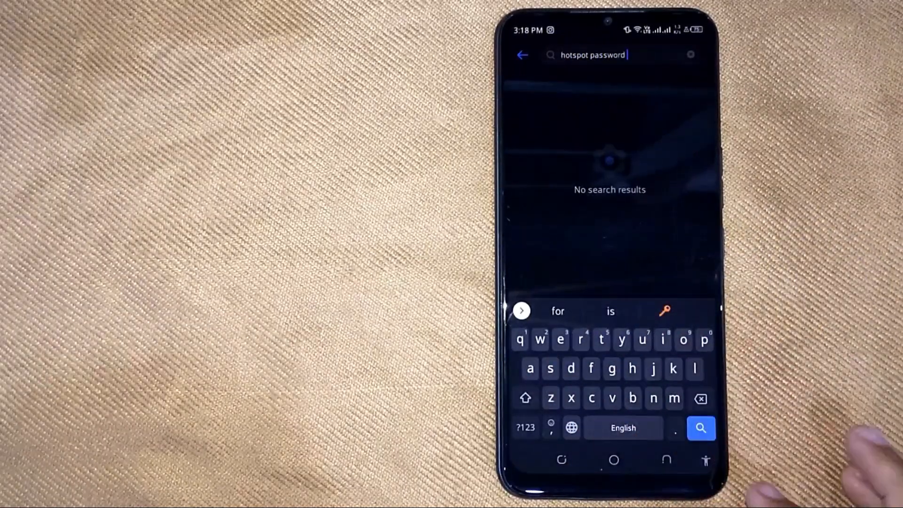
left_click(700, 427)
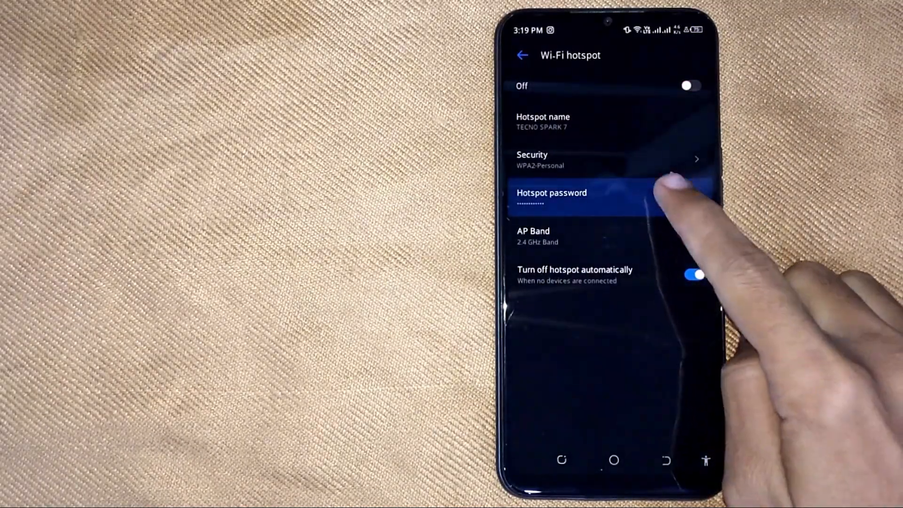
Replace the hotspot password with a new one, confirm with OK, and return home.
left_click(551, 199)
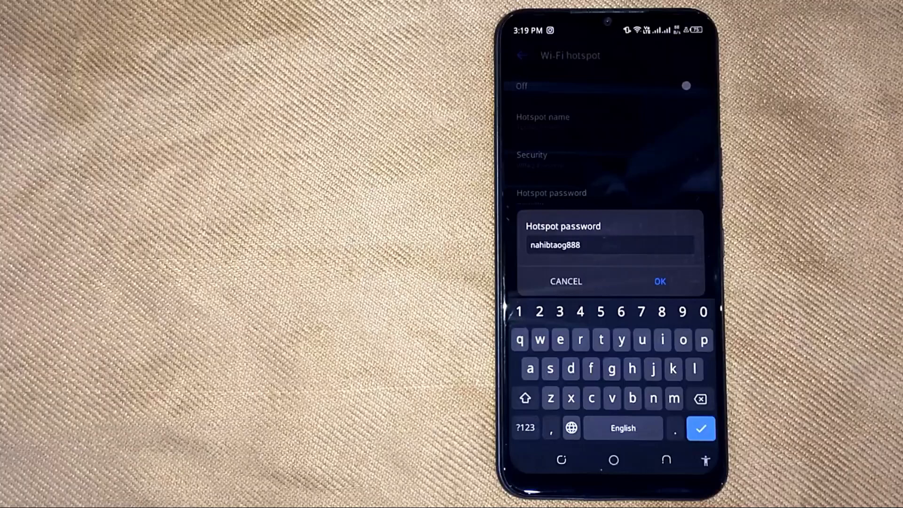
left_click(700, 398)
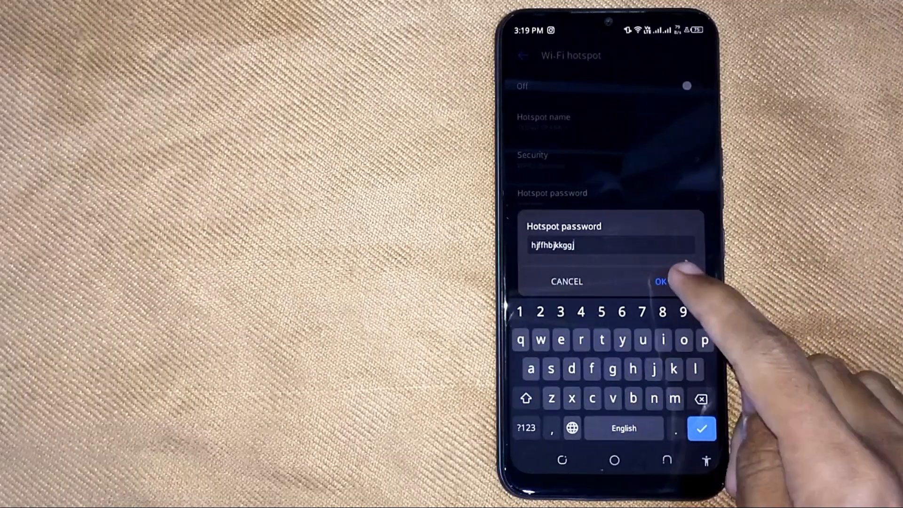
left_click(660, 281)
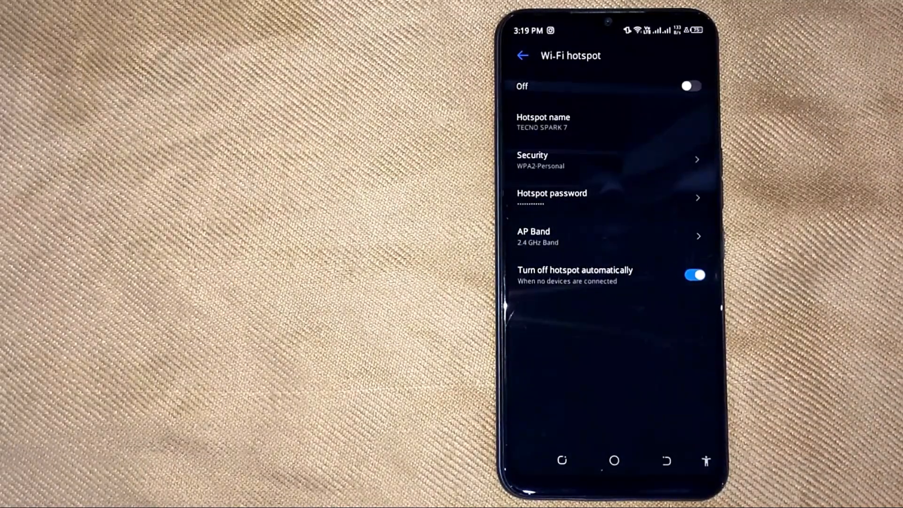
left_click(614, 460)
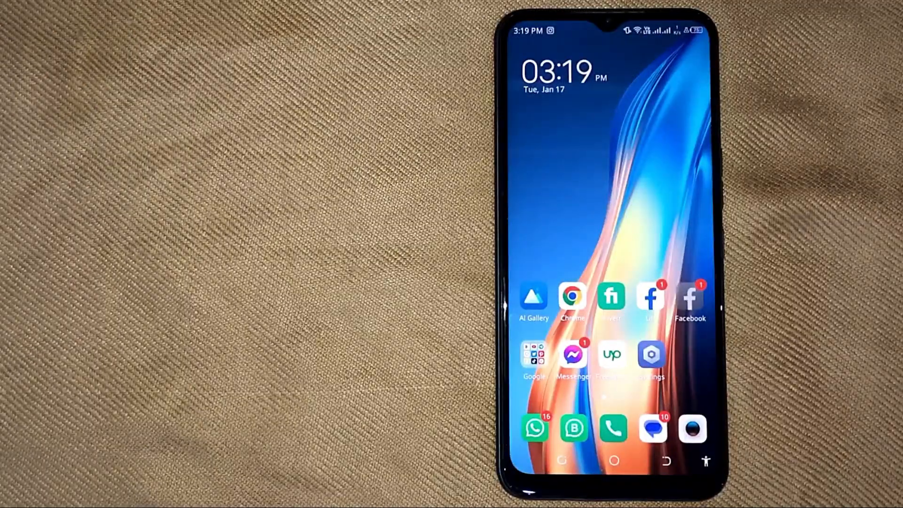